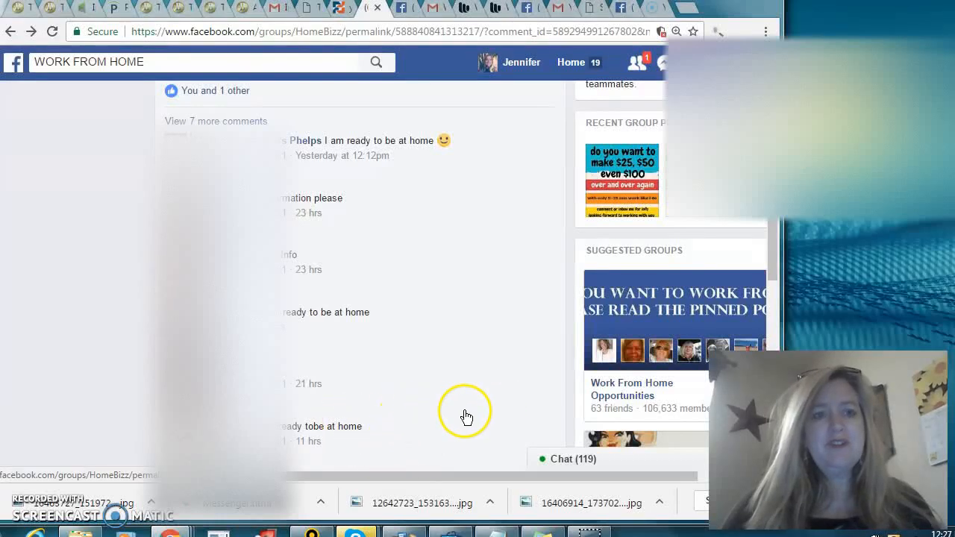
{"action": "mouse_move", "coordinate": [762, 273]}
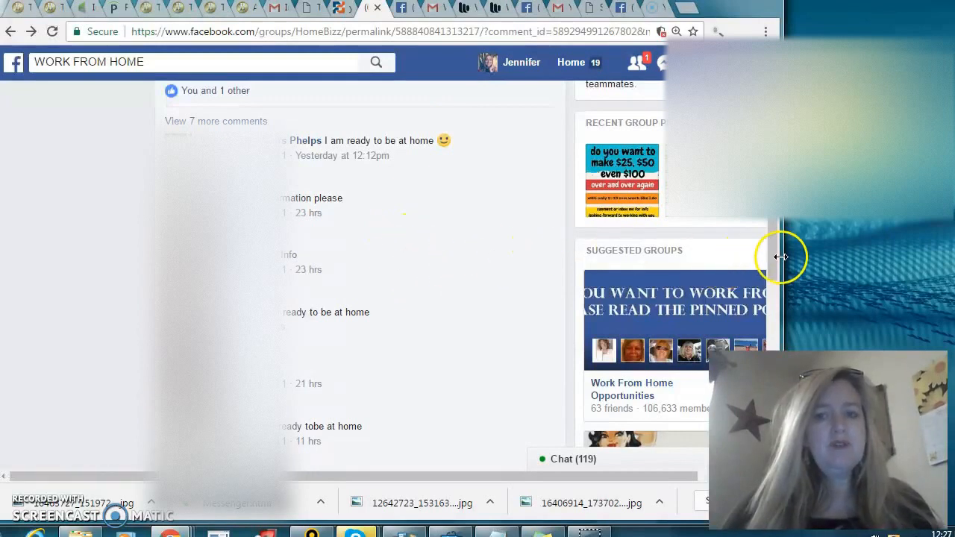
{"action": "left_click", "coordinate": [215, 121]}
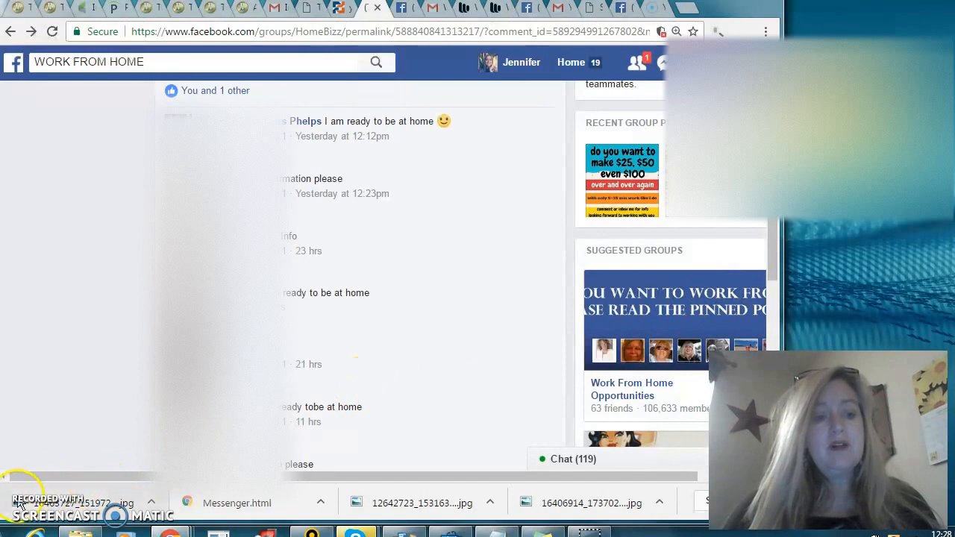
{"action": "mouse_move", "coordinate": [381, 471]}
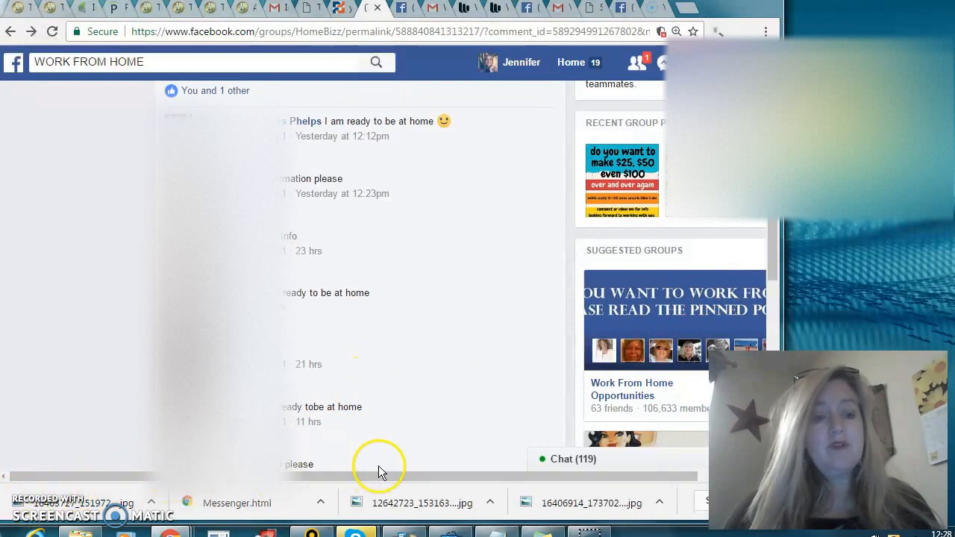
{"action": "mouse_move", "coordinate": [439, 451]}
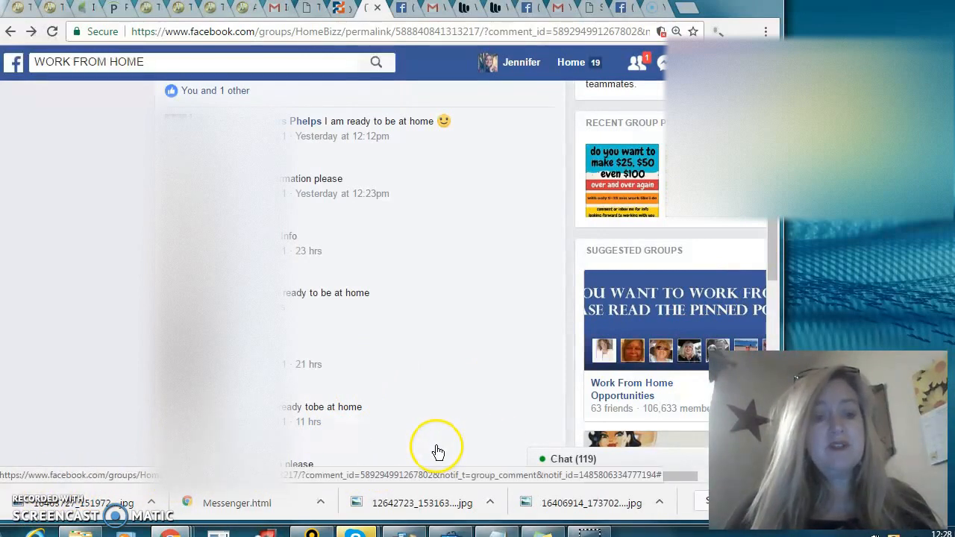
{"action": "mouse_move", "coordinate": [438, 447]}
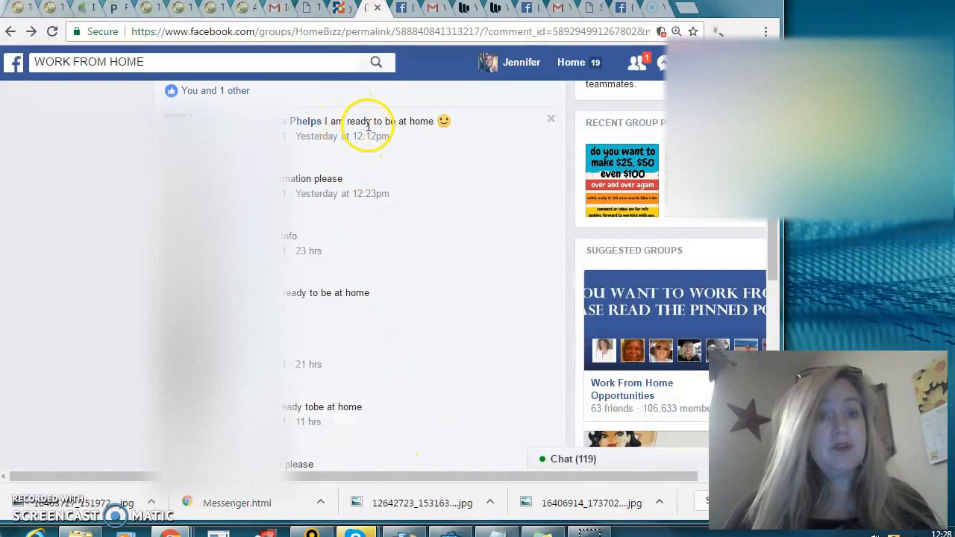
{"action": "mouse_move", "coordinate": [458, 364]}
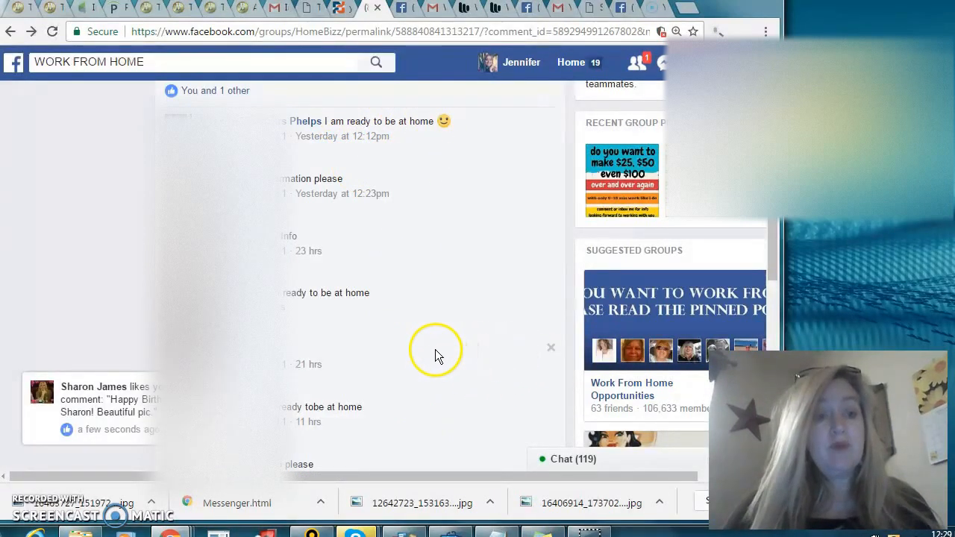
{"action": "mouse_move", "coordinate": [51, 476]}
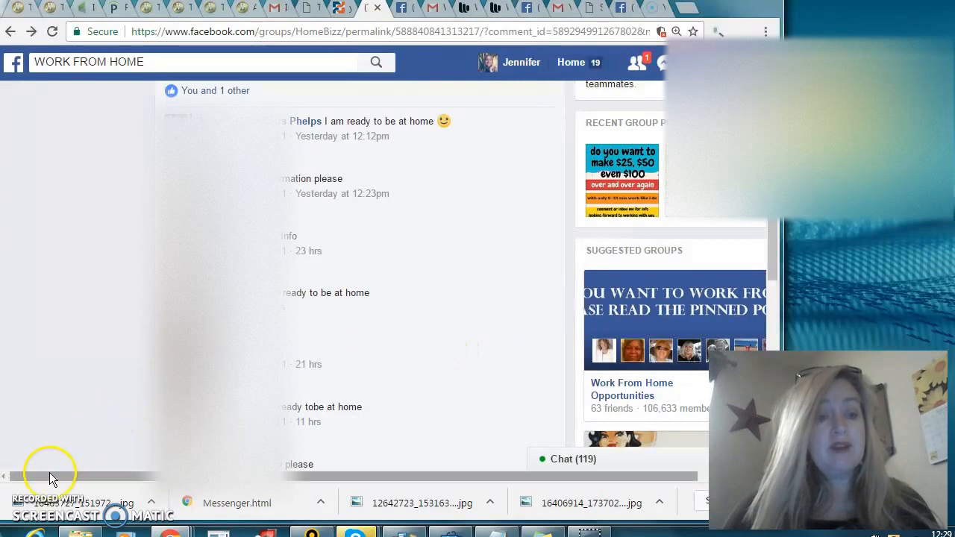